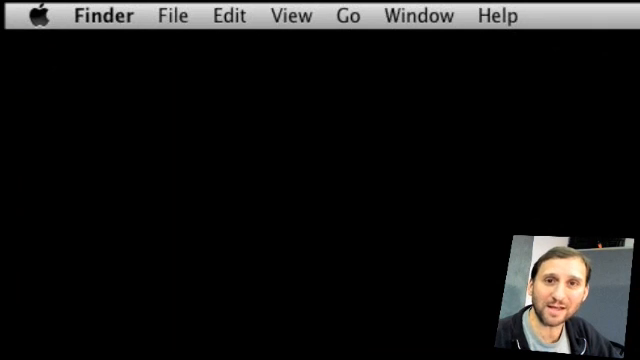
- Take keyboard focus of the Finder menu bar, open the Edit menu, then switch to File
click(38, 16)
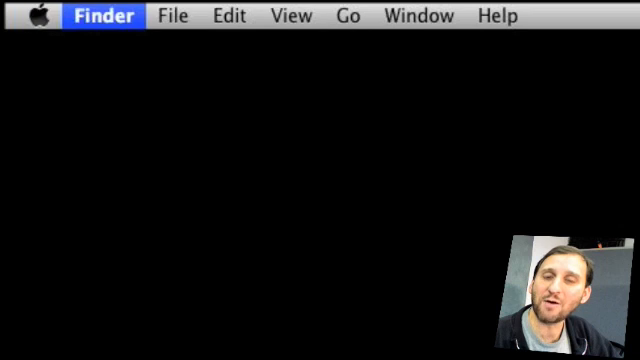
click(290, 16)
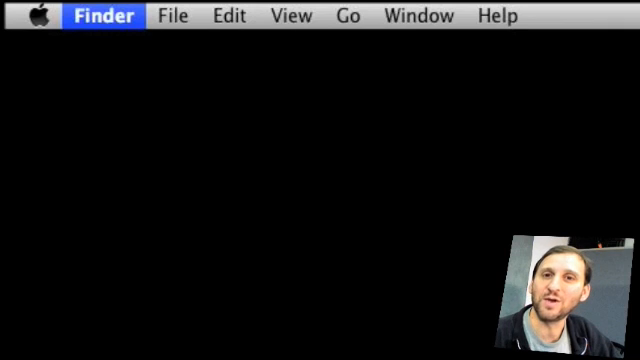
click(229, 16)
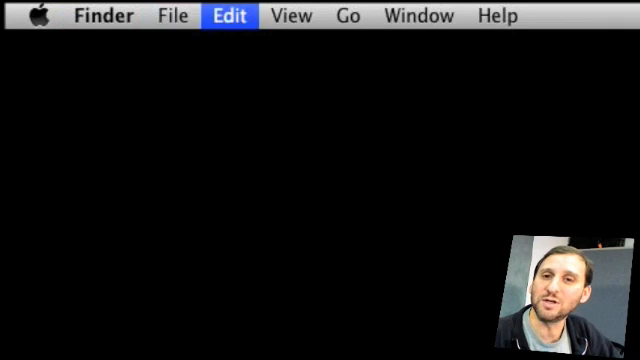
click(229, 16)
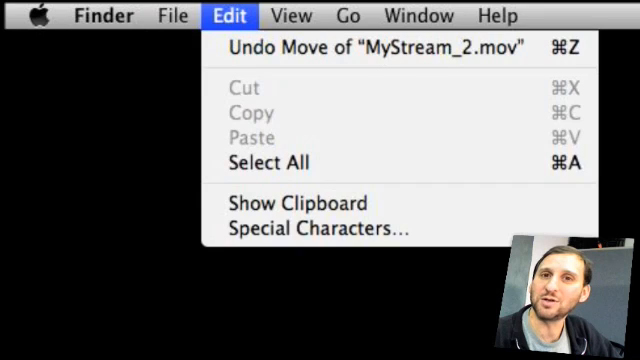
mouse_move(268, 163)
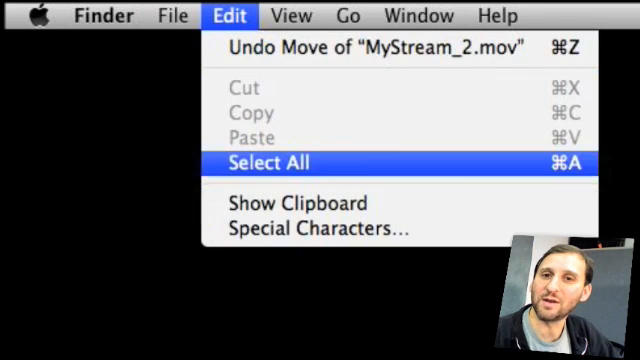
click(348, 16)
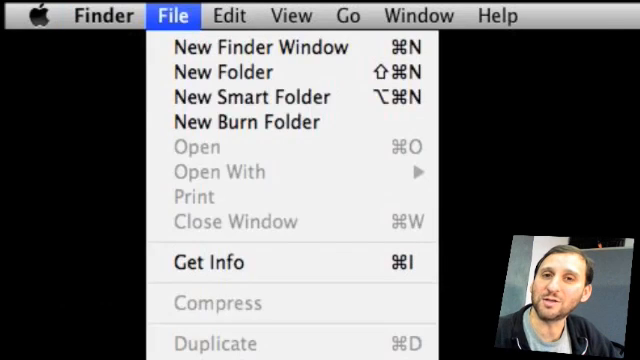
click(229, 15)
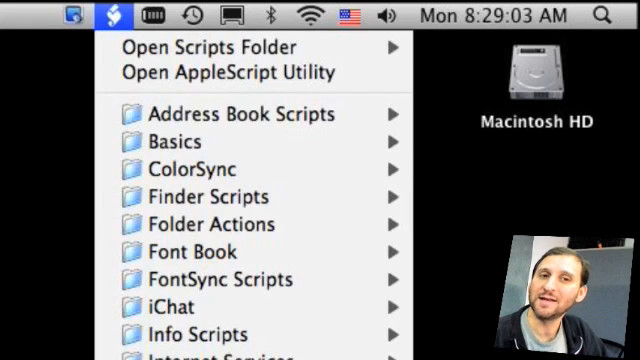
- Browse from the Script menu to Time Machine's start-a-backup option, then close the menus
click(191, 16)
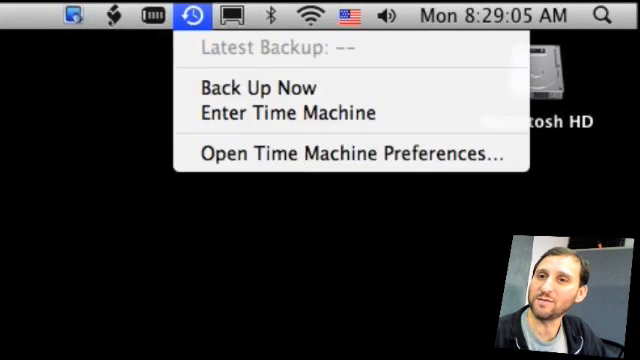
click(388, 15)
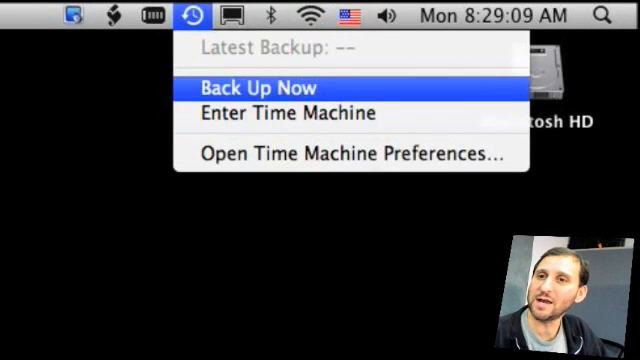
click(262, 88)
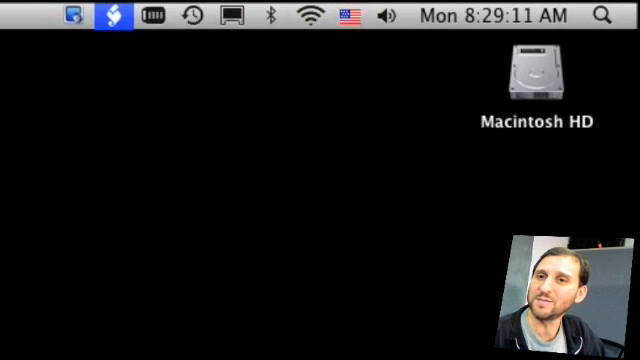
click(104, 16)
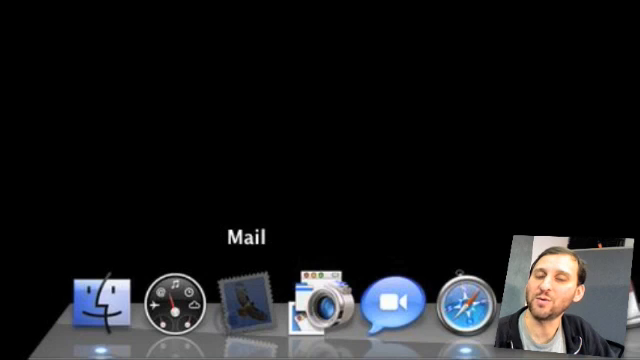
- Open Mail's Dock contextual menu, dismiss it, and move focus to Safari
right_click(240, 303)
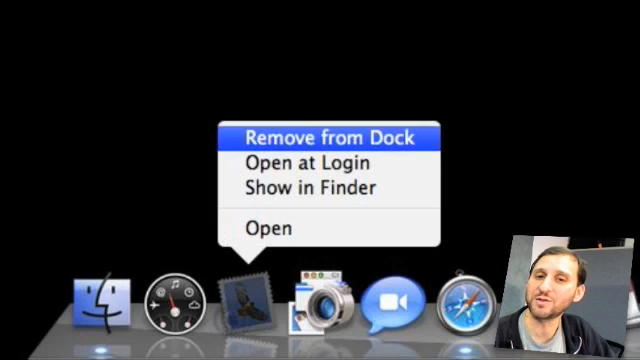
mouse_move(267, 228)
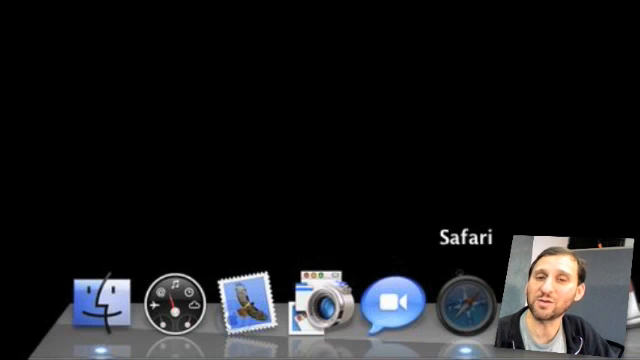
click(98, 303)
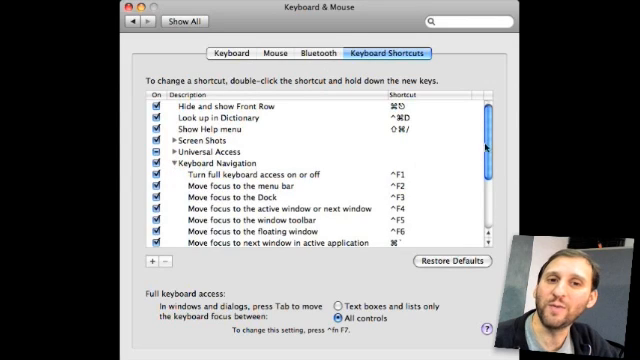
- Scroll the Keyboard Navigation list to reveal status-menu and Character Palette shortcuts
scroll(down, 3)
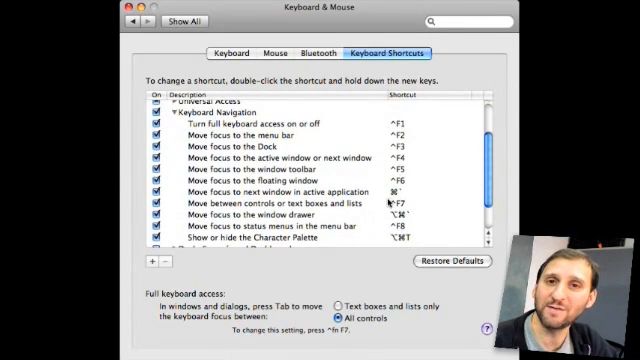